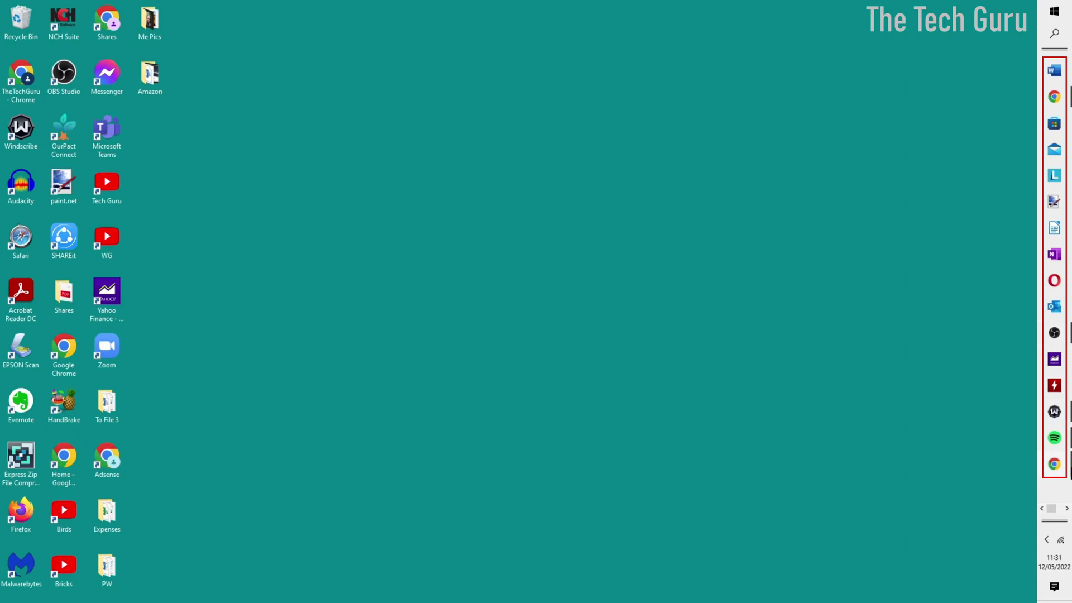
mouse_move(1065, 488)
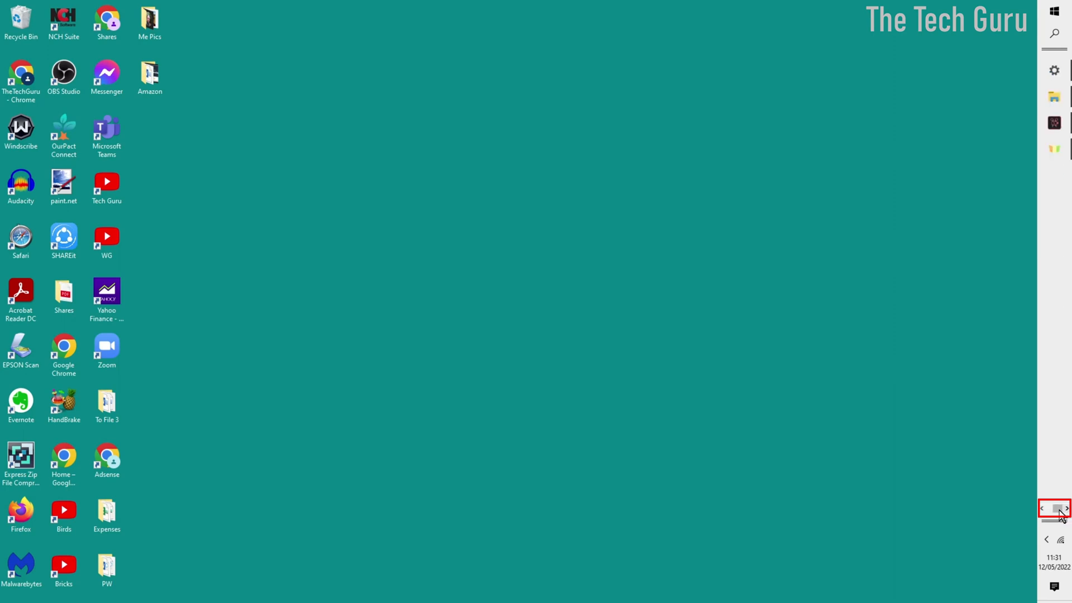
Page through the pinned taskbar icons, then bring up the Windows Search panel from the taskbar.
left_click(1045, 524)
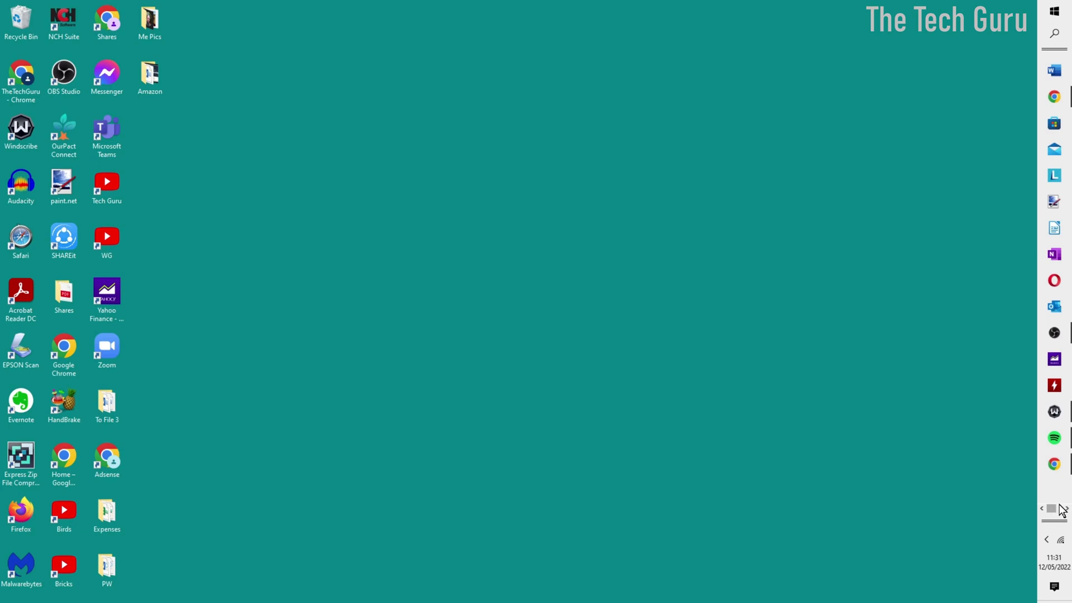
mouse_move(1065, 498)
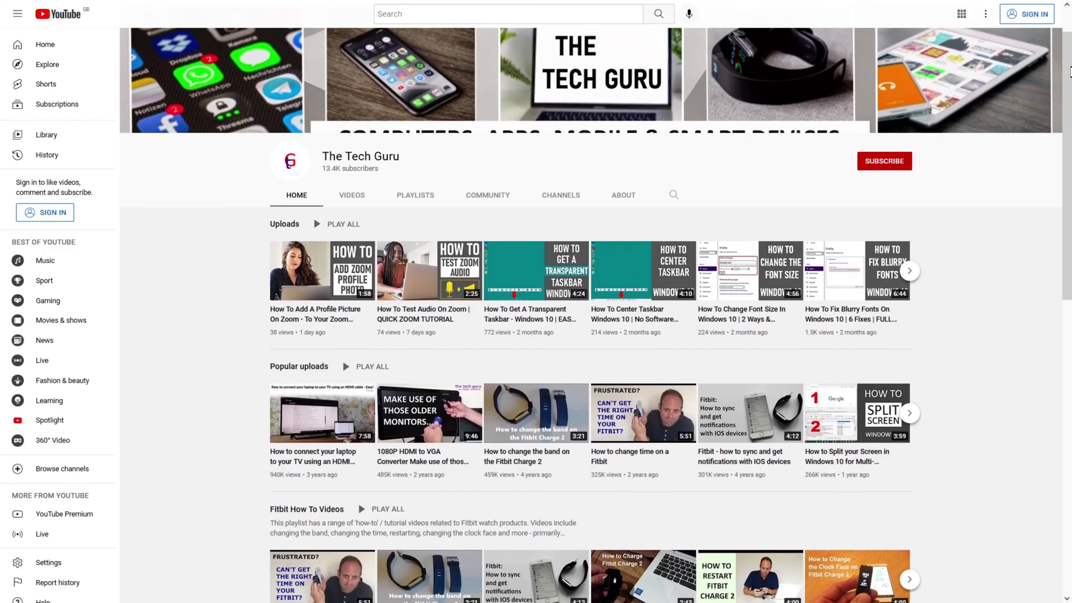
scroll("down", 3)
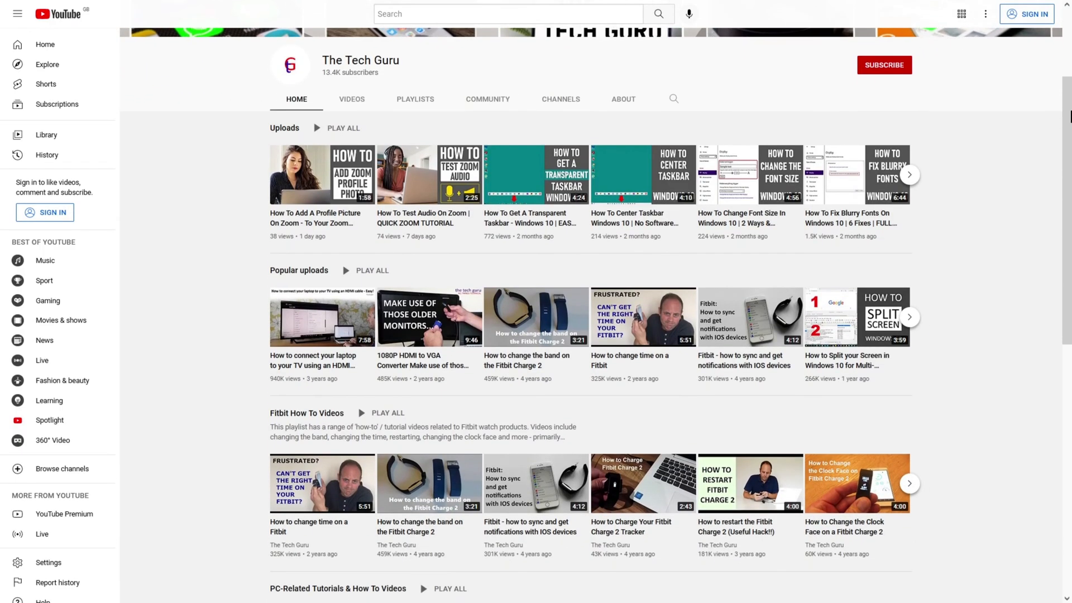
scroll("down", 3)
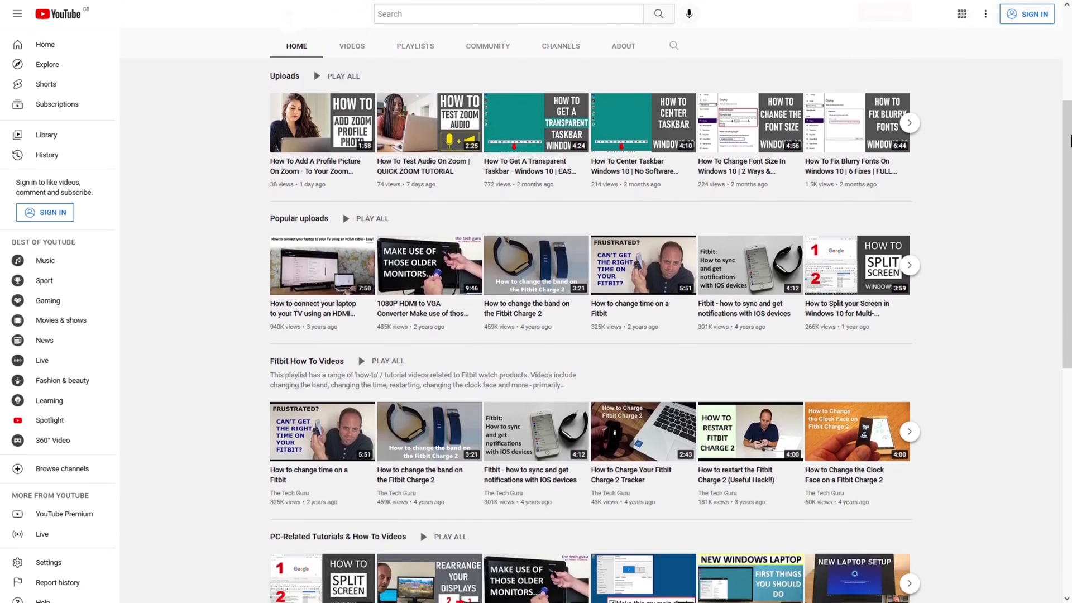
scroll("down", 3)
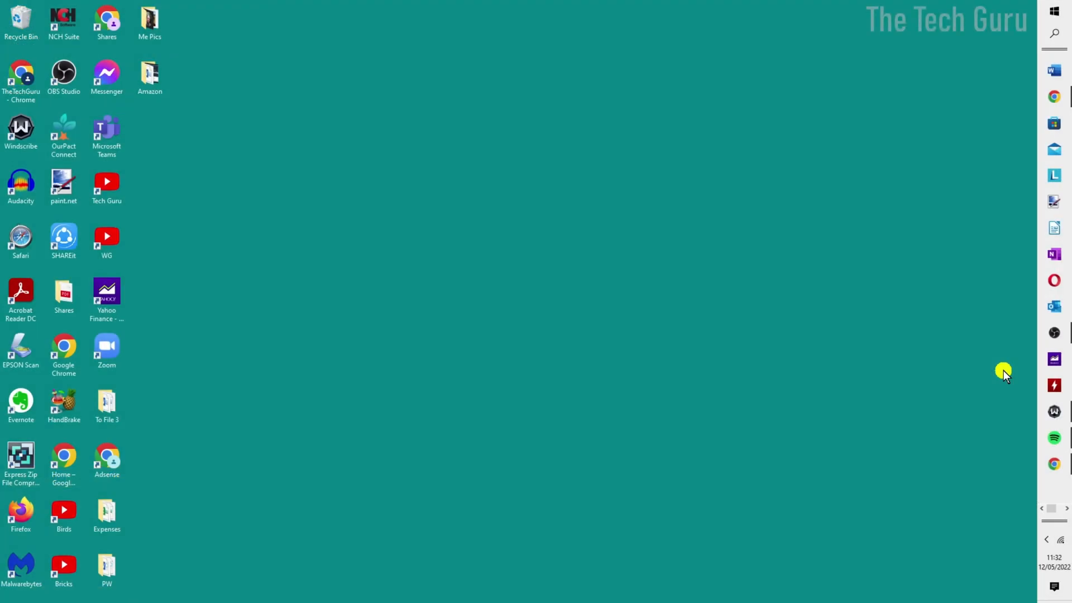
mouse_move(997, 249)
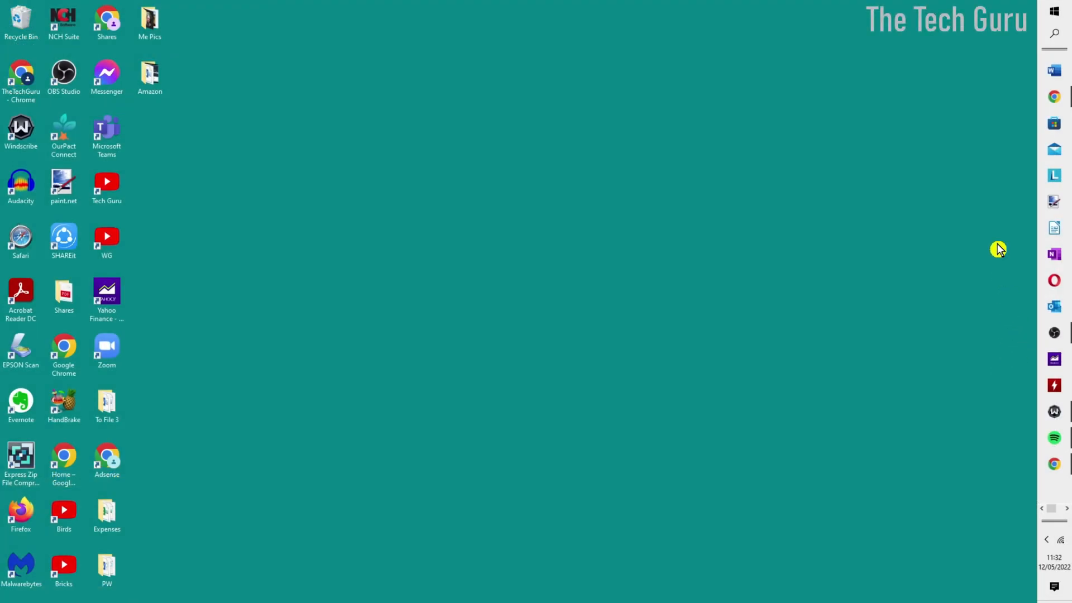
mouse_move(1054, 34)
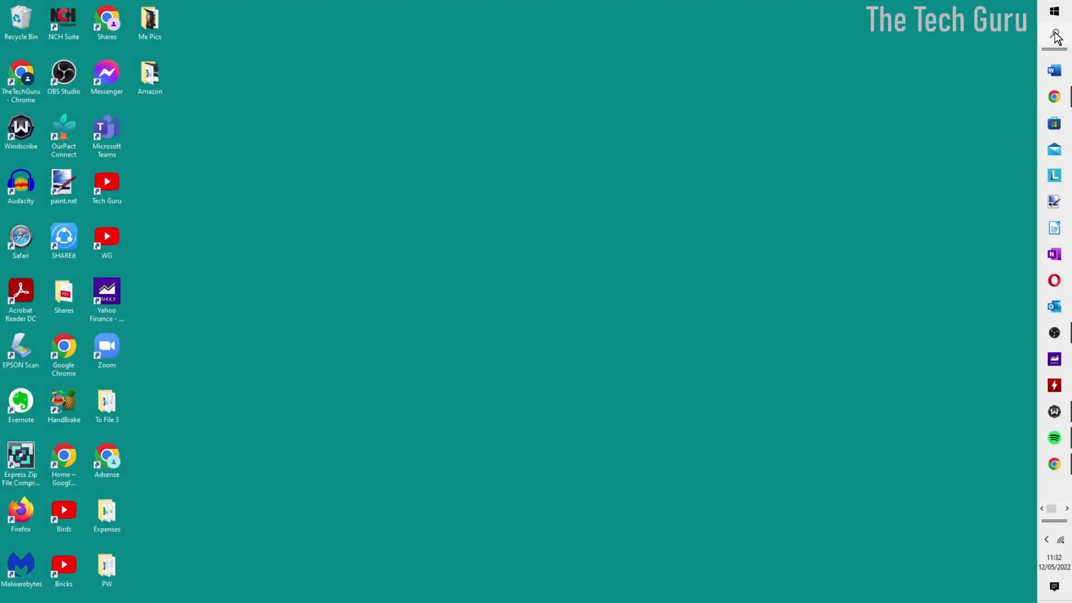
left_click(1054, 34)
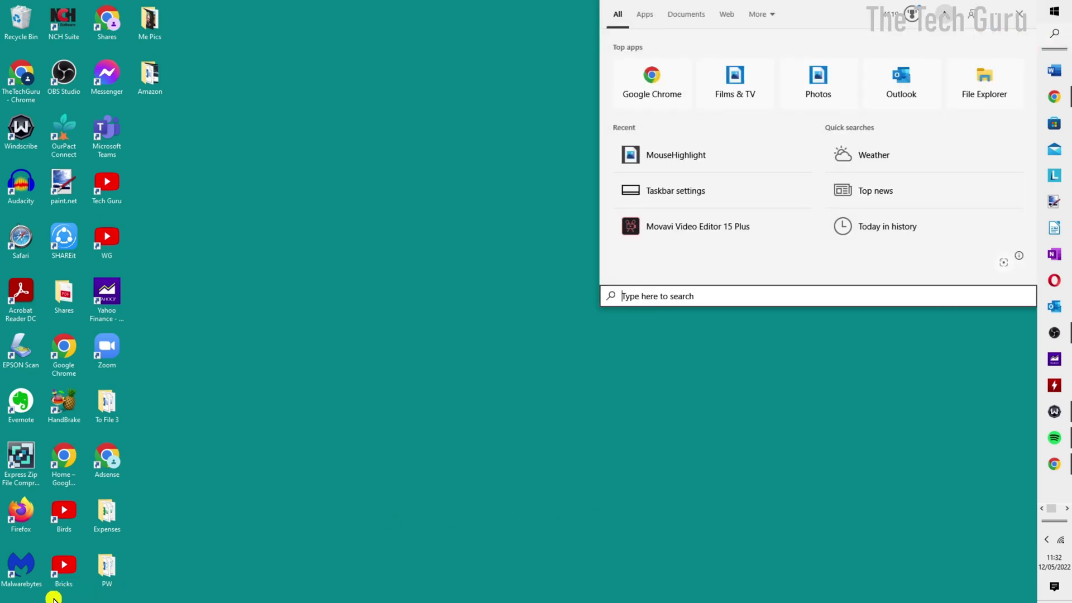
mouse_move(663, 349)
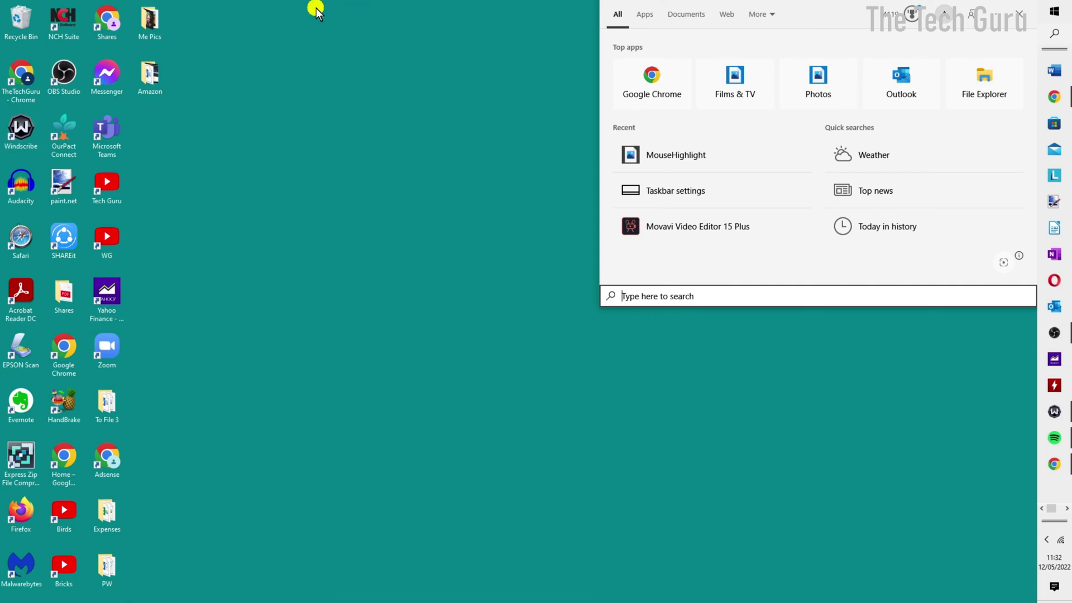
mouse_move(585, 35)
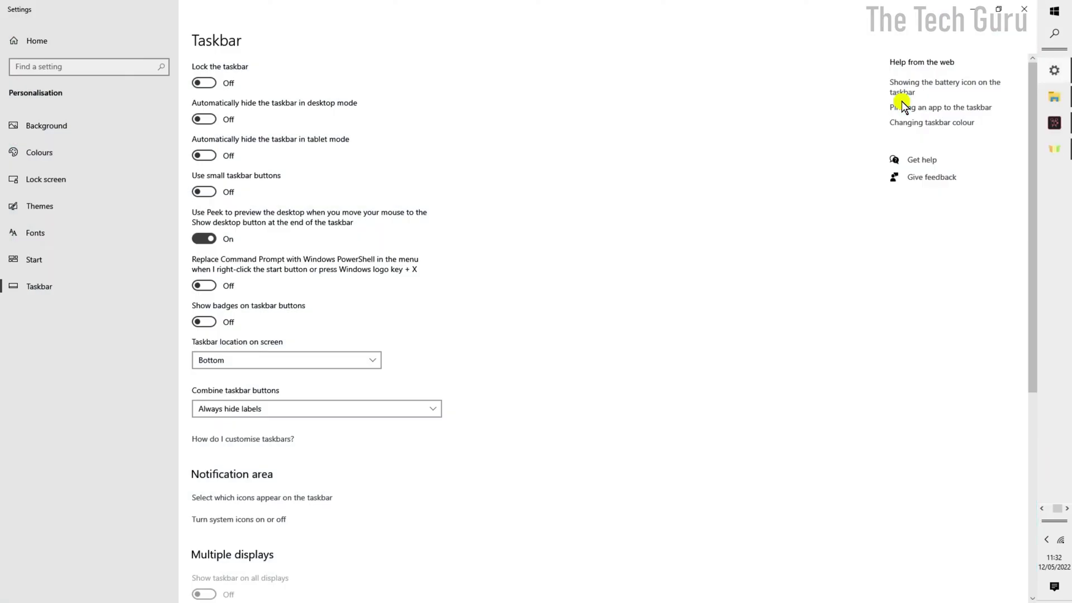
mouse_move(206, 46)
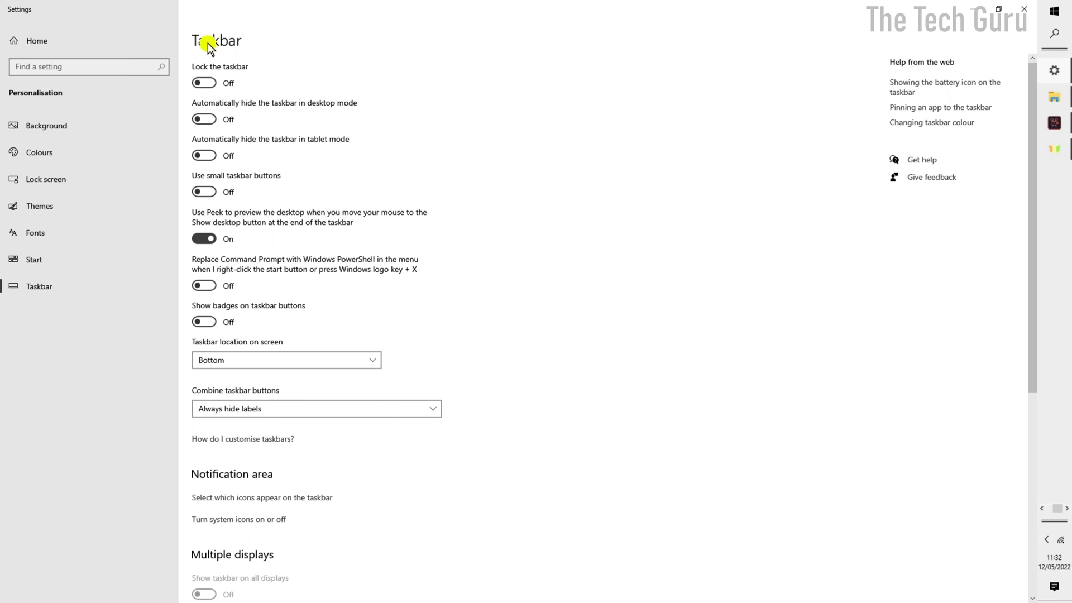
mouse_move(258, 178)
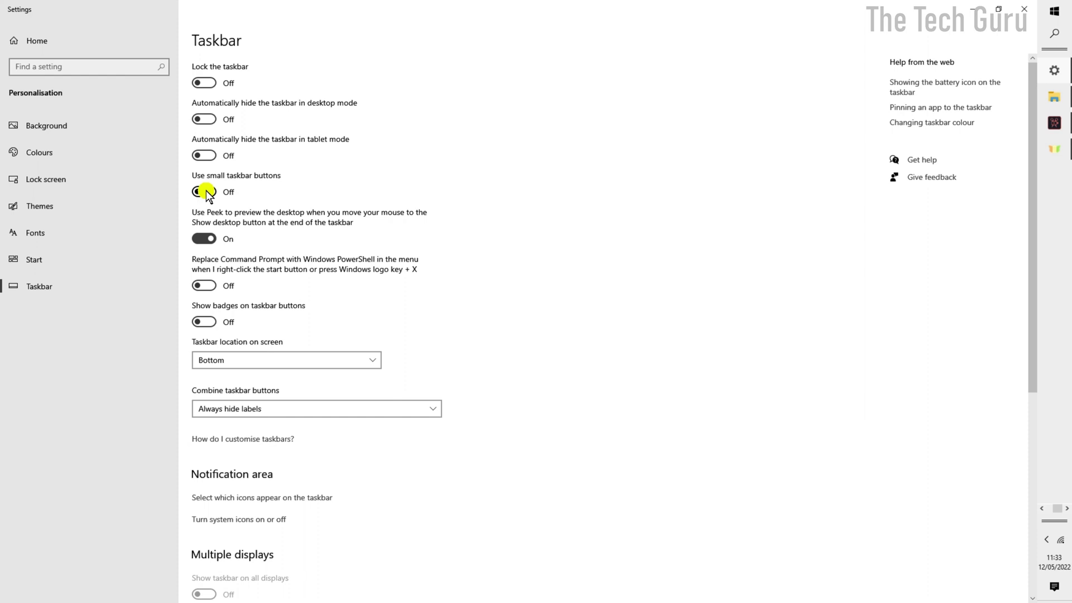
Switch 'Use small taskbar buttons' to On so all pinned apps fit without paging.
left_click(203, 192)
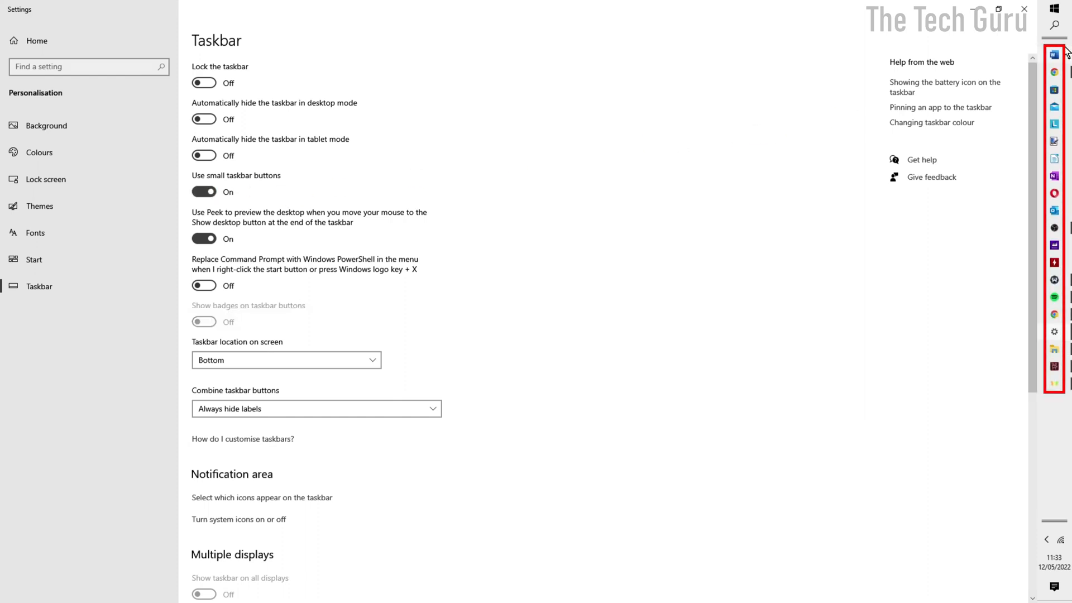